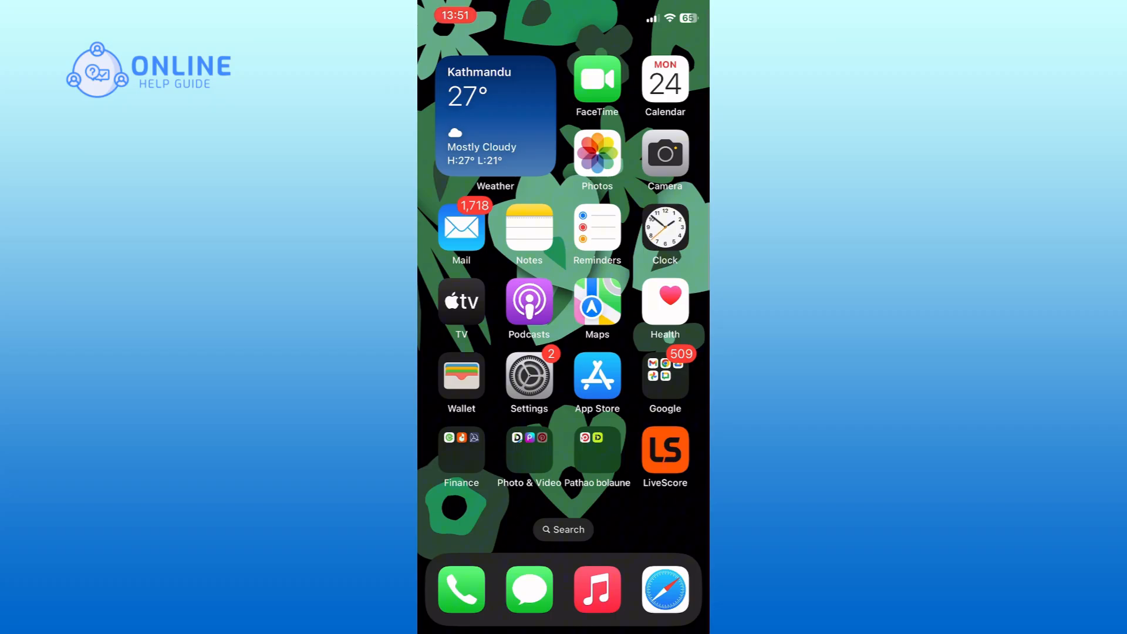
Step: Launch Calendar from the Home Screen into its December–January month view
{"action": "left_click", "coordinate": [662, 81]}
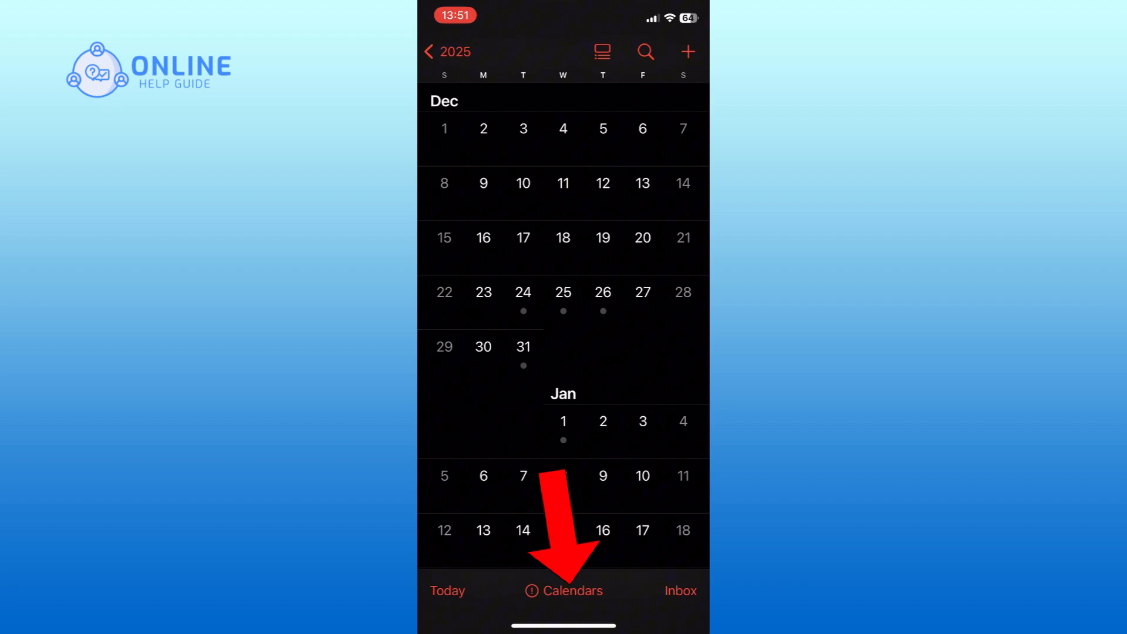
Step: Show the calendars list and reveal its Add Calendar options
{"action": "left_click", "coordinate": [564, 590]}
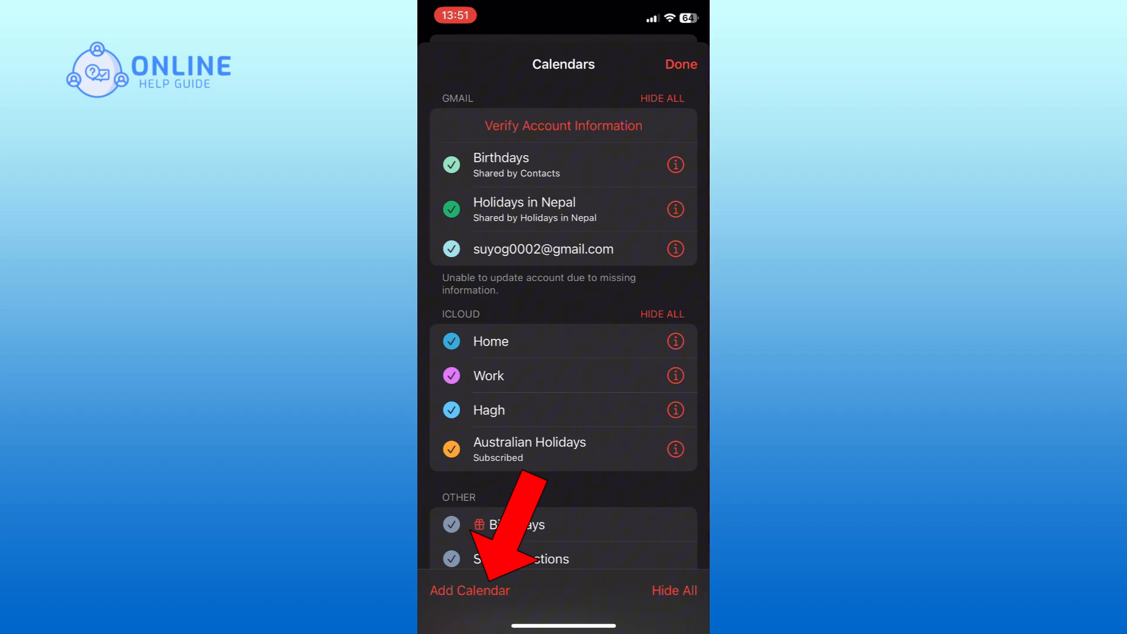
{"action": "left_click", "coordinate": [469, 590]}
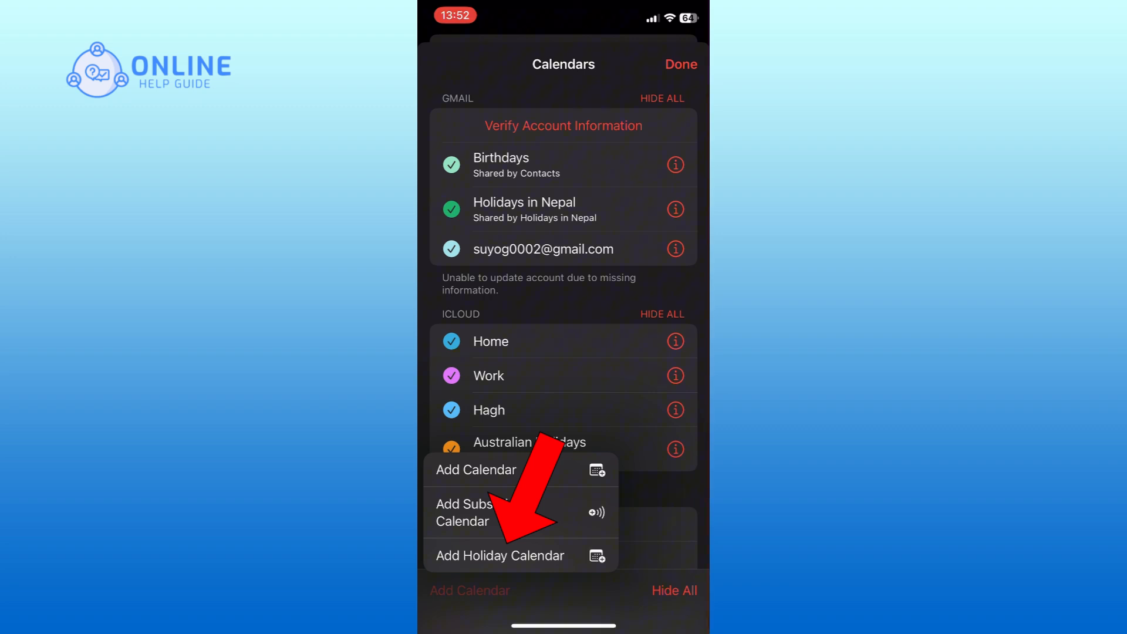
Step: Choose Add Holiday Calendar and pick Belgium (Dutch), Belgische feestdagen, for preview
{"action": "left_click", "coordinate": [500, 555]}
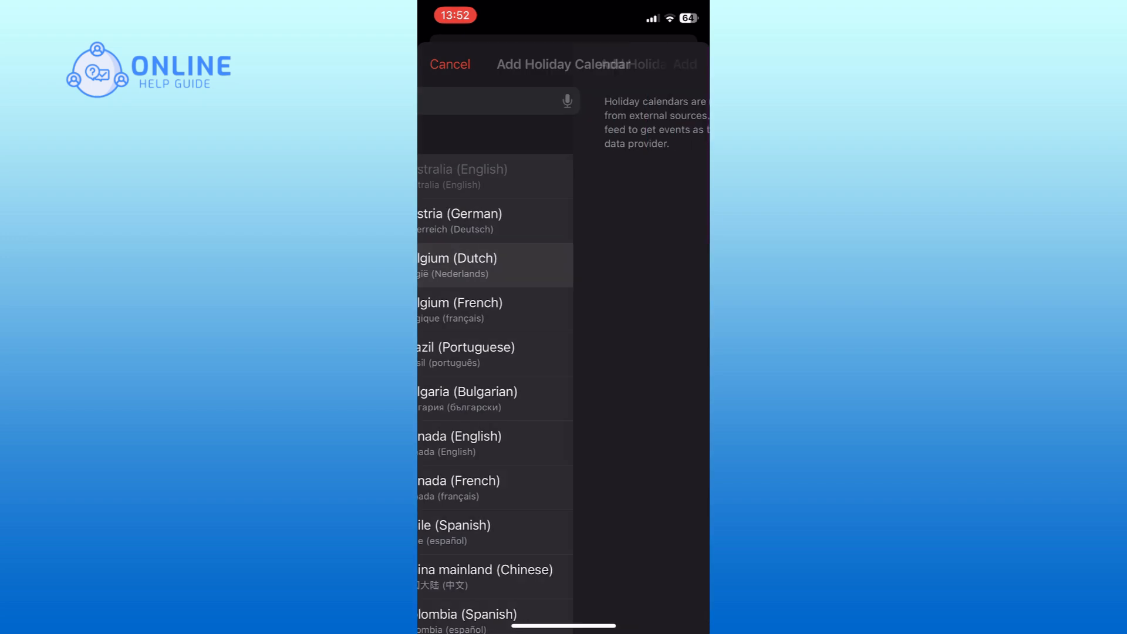
{"action": "left_click", "coordinate": [457, 264]}
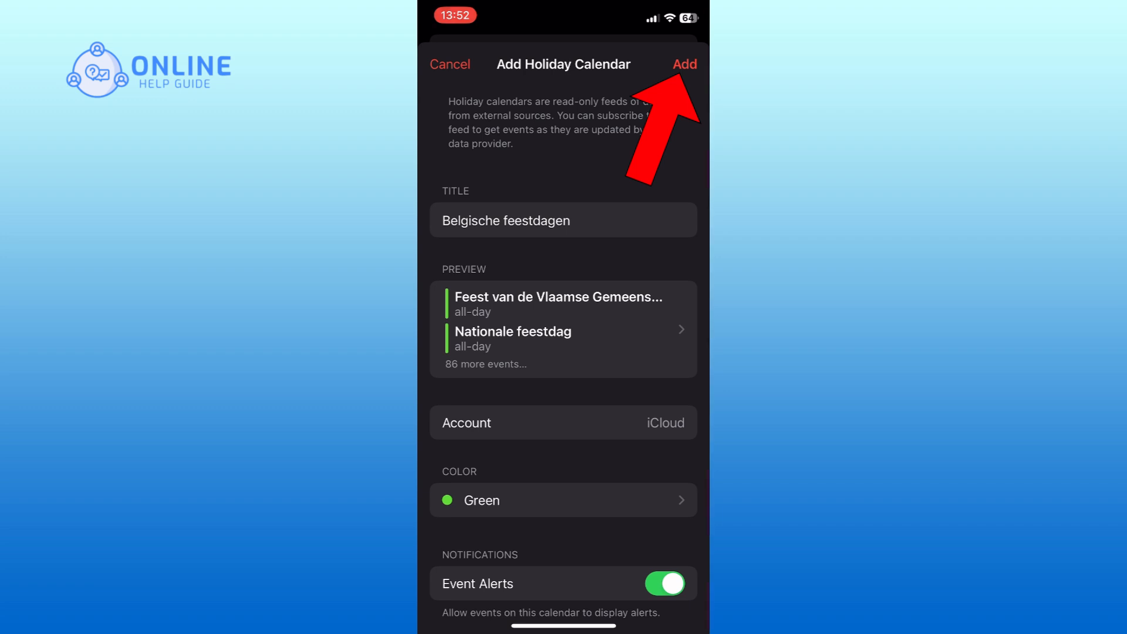
Step: Add Belgische feestdagen to the iCloud calendars alongside Australian Holidays
{"action": "left_click", "coordinate": [683, 64]}
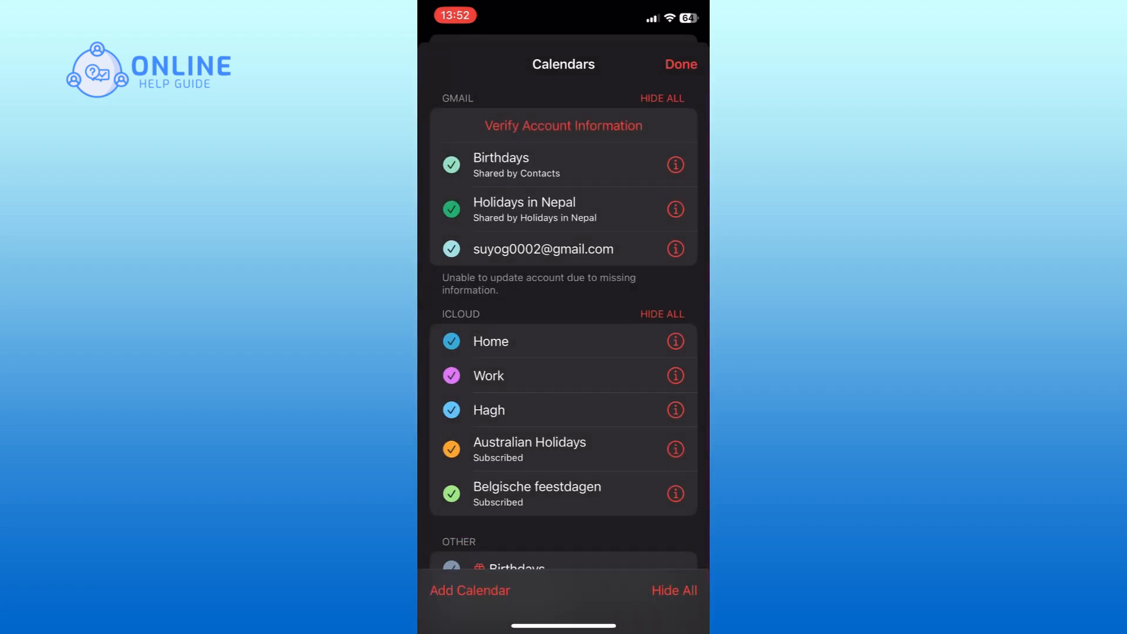